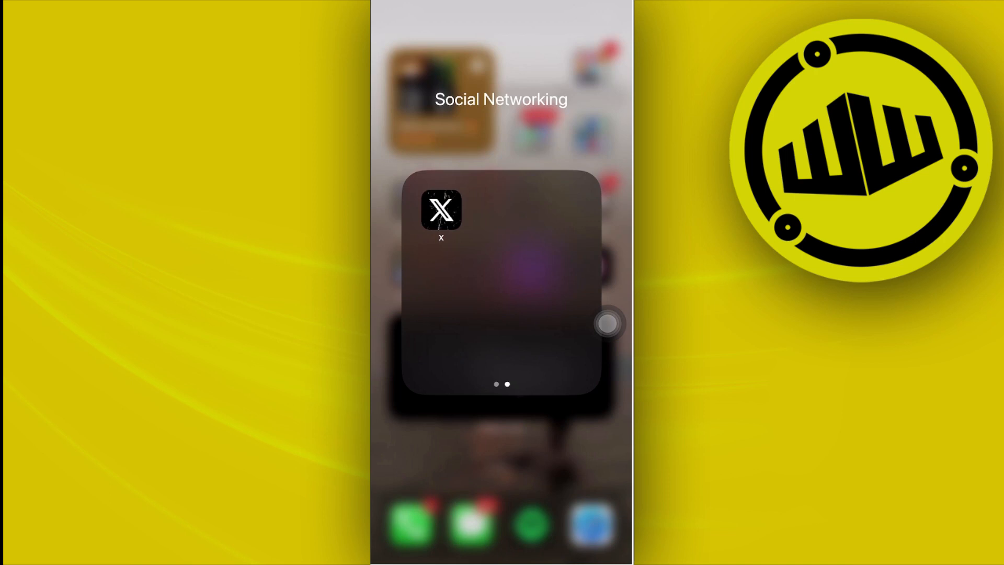
mouse_move(610, 132)
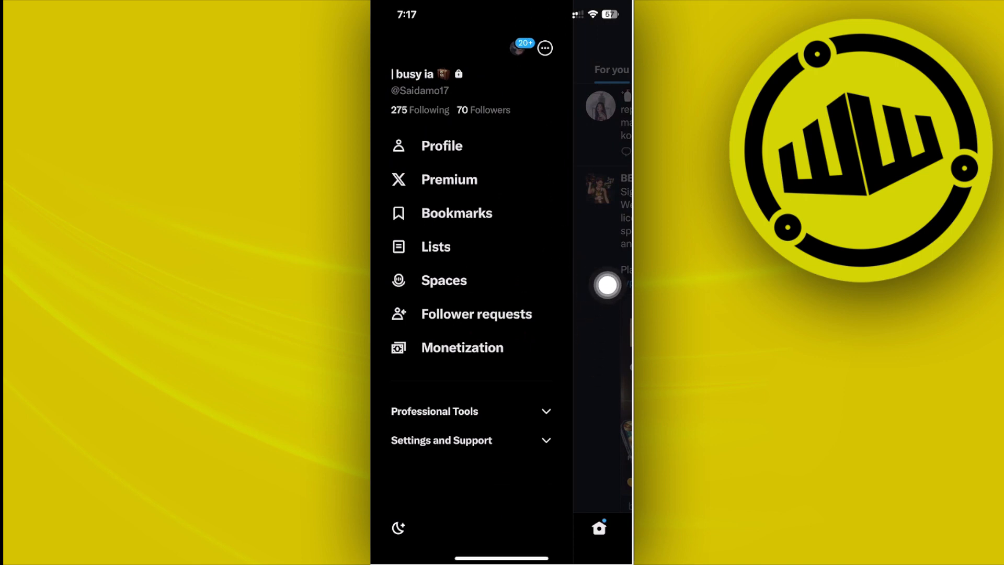
Step: View the profile's Likes tab, then return to the For you home feed
click(441, 145)
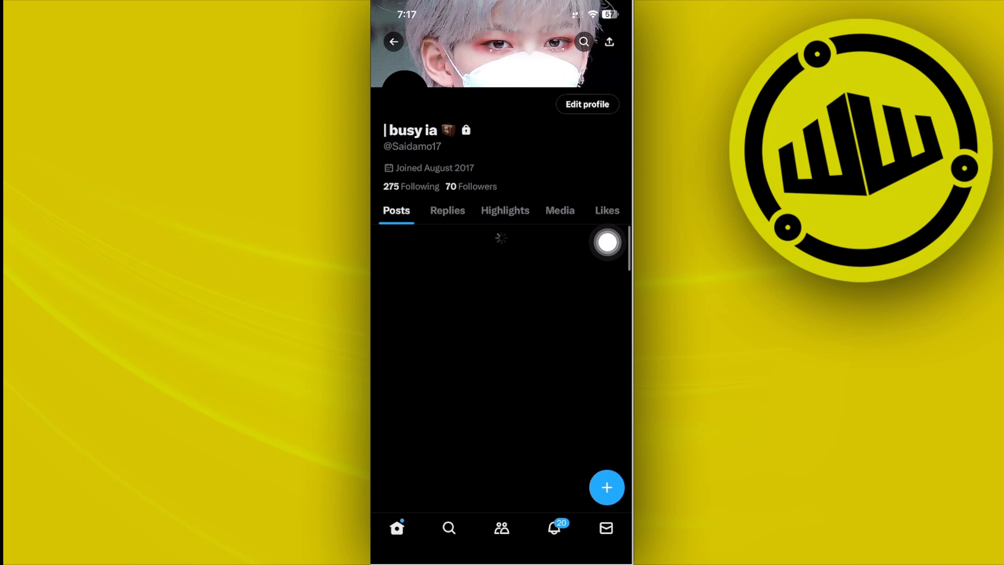
click(607, 210)
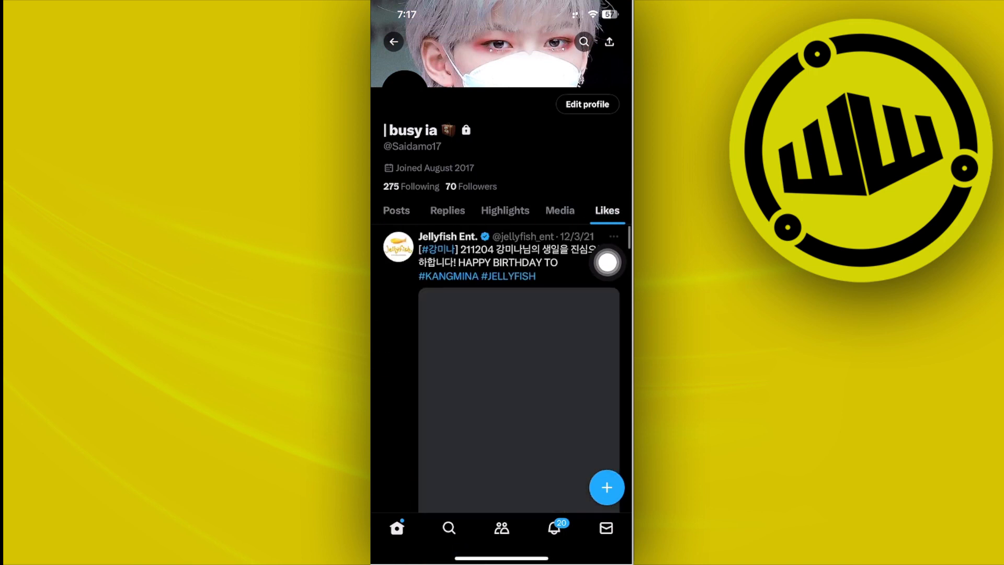
click(397, 528)
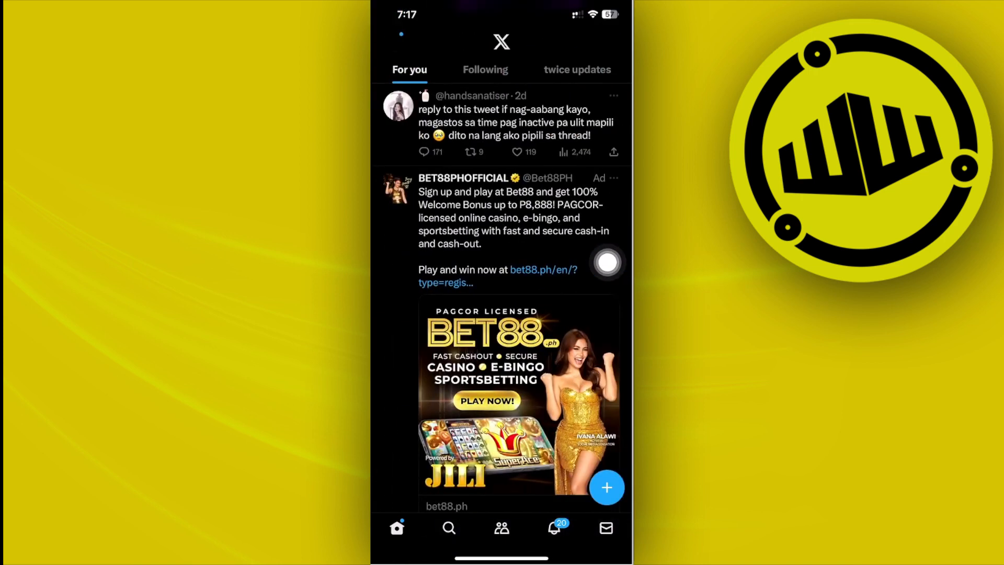
Step: Visit the official @X profile, go back Home, and open the account side menu
click(450, 528)
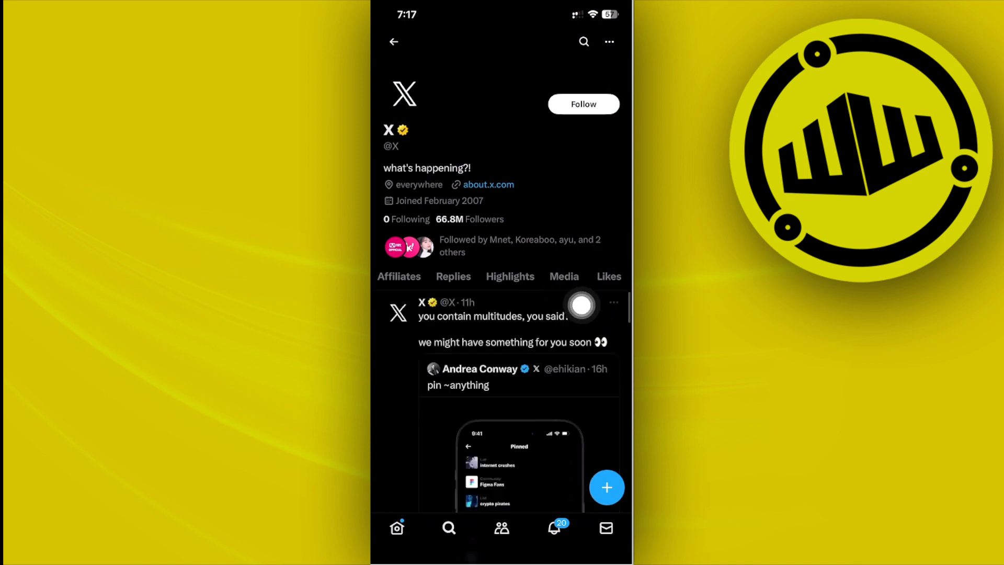
click(617, 276)
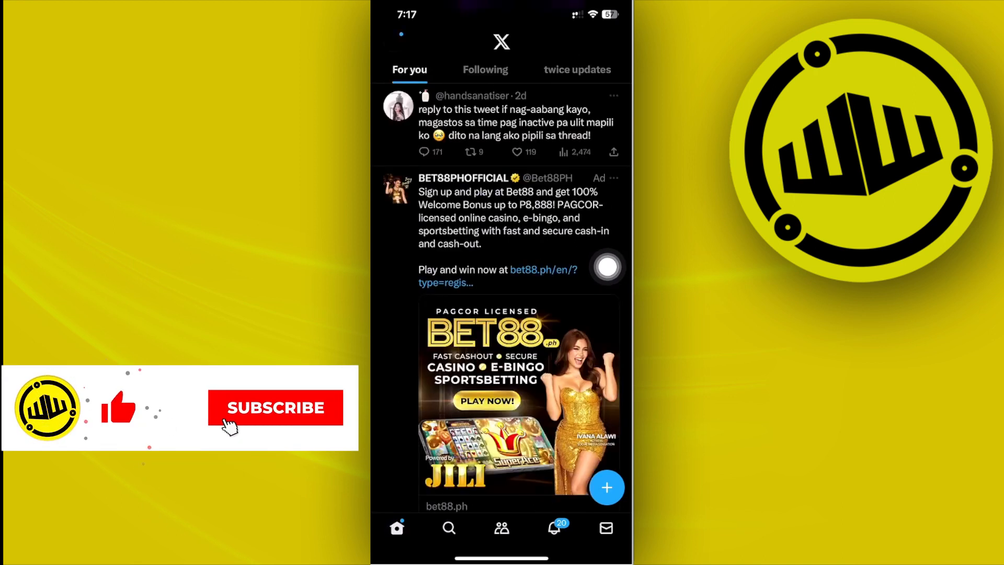
click(276, 408)
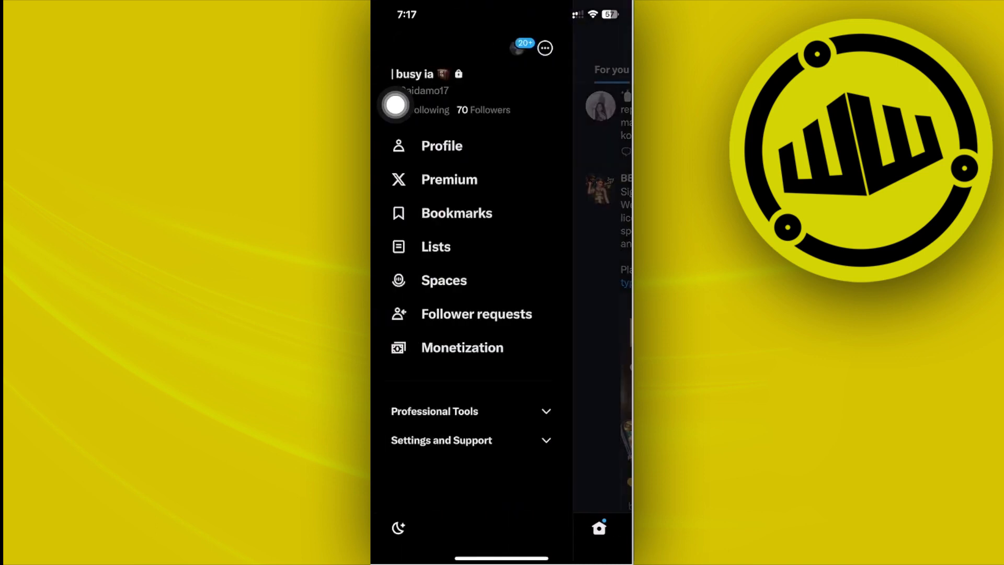
Step: Go to Settings and privacy via Settings and Support, reaching Your account
click(442, 440)
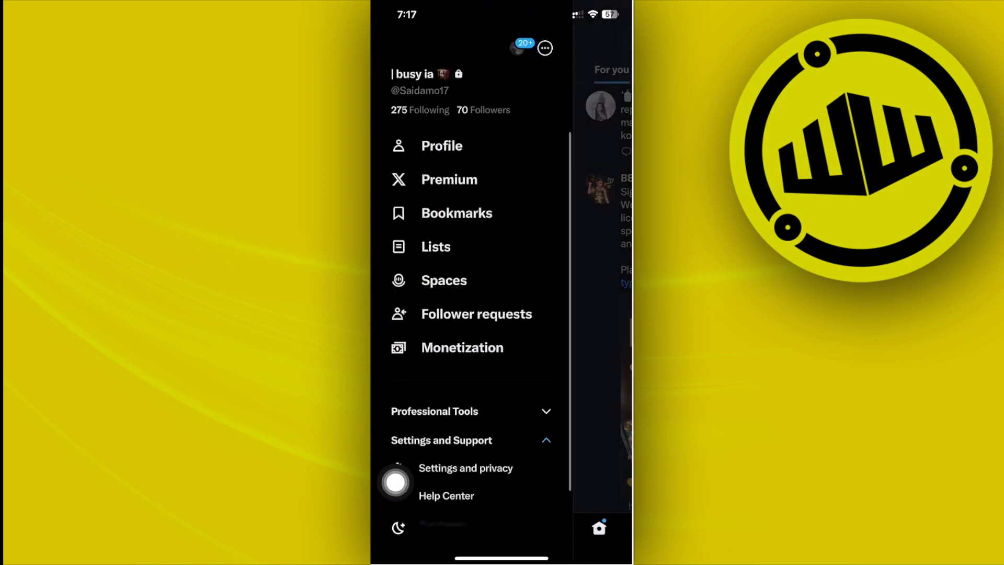
click(466, 468)
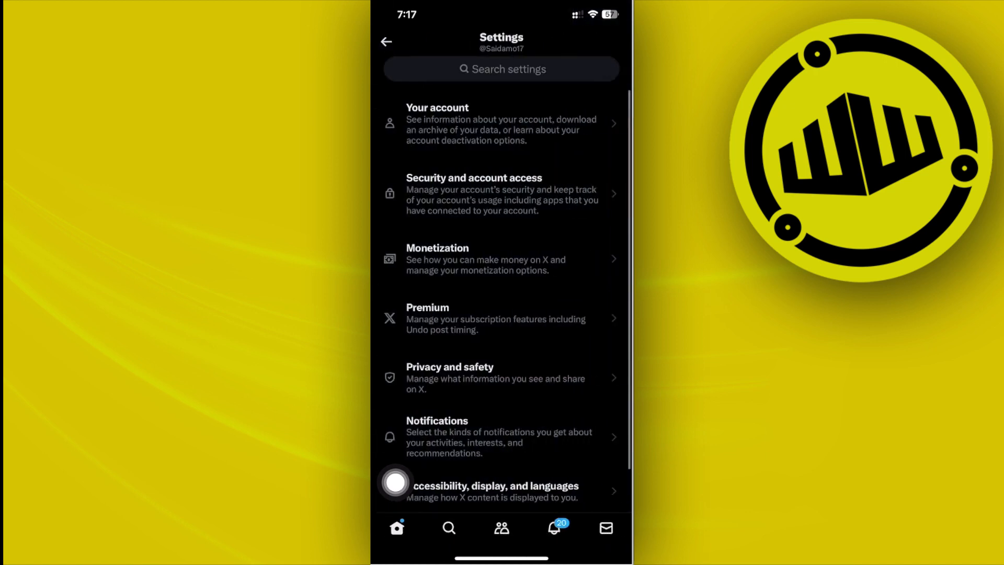
scroll(down, 3)
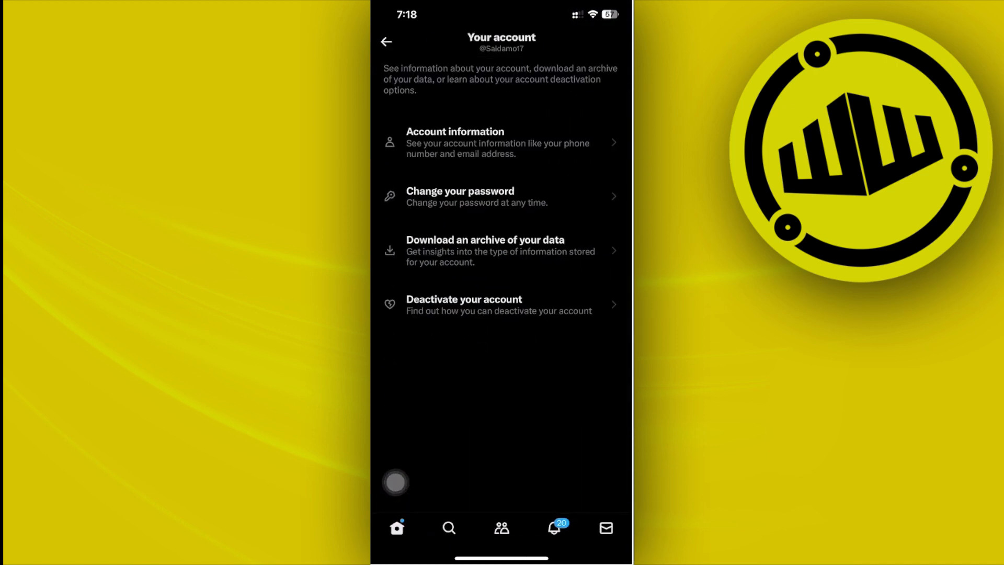
Step: Go to Privacy and safety > Audience and tagging, showing Protect your posts on
click(385, 42)
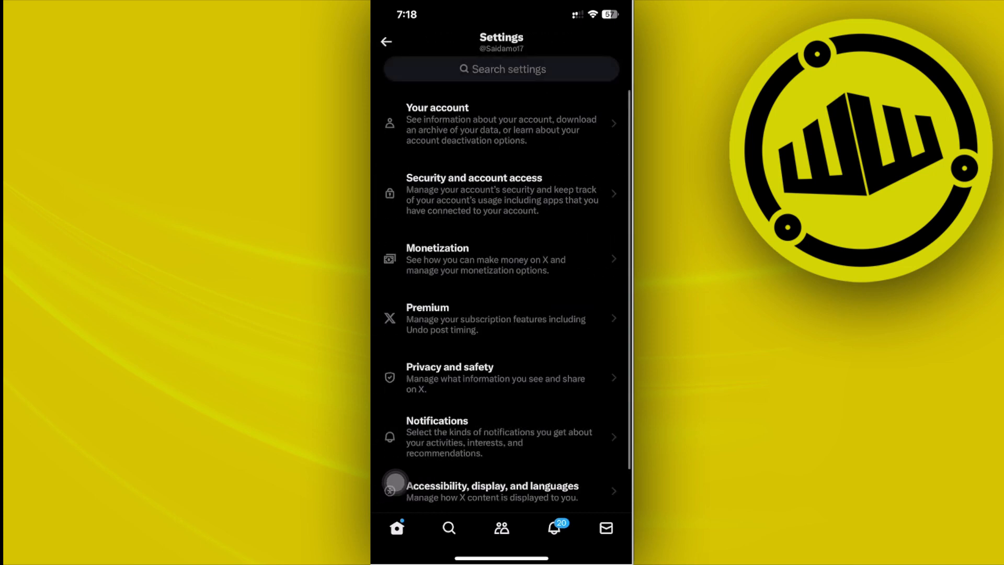
click(450, 373)
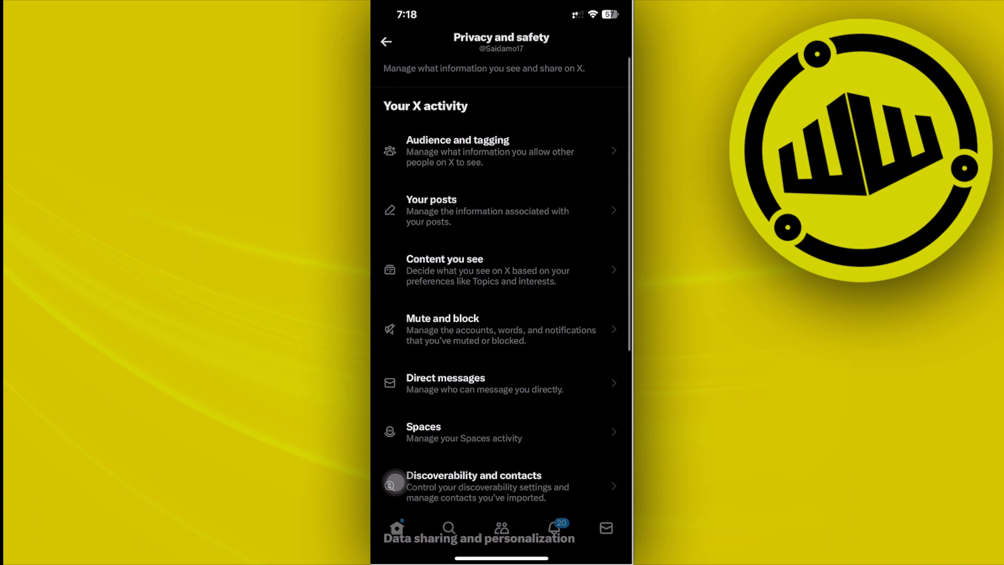
click(457, 152)
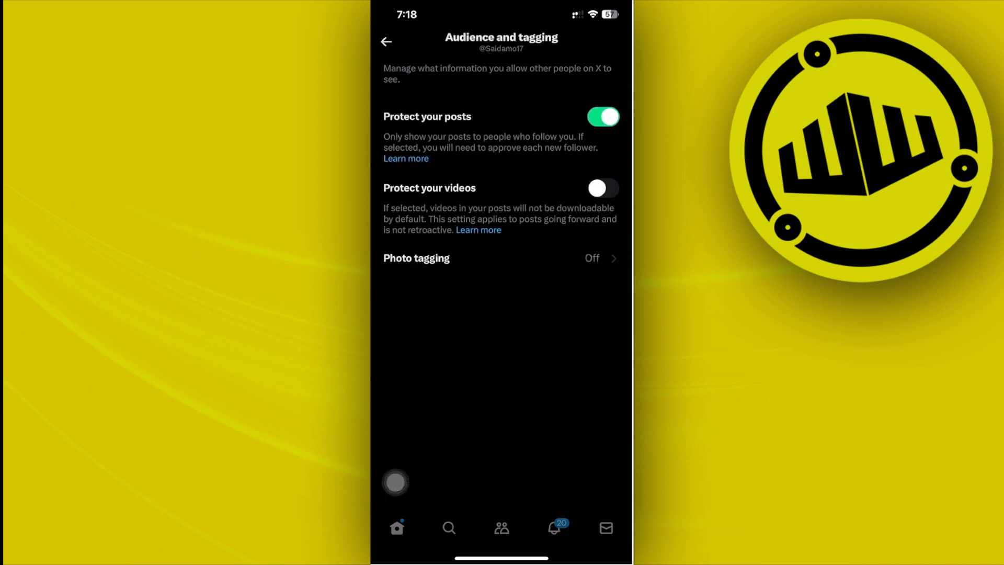